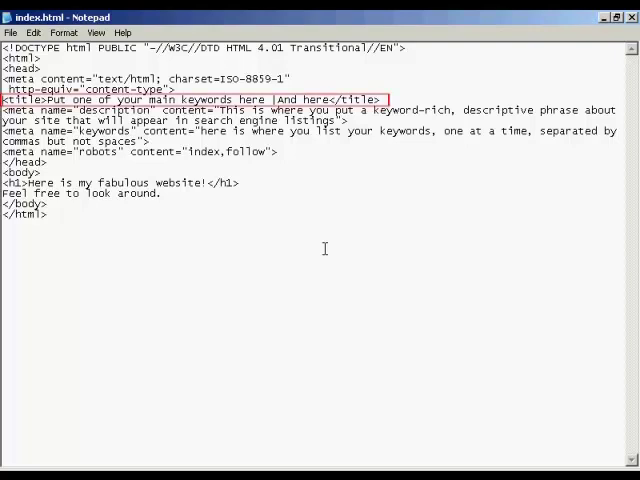
mouse_move(372, 166)
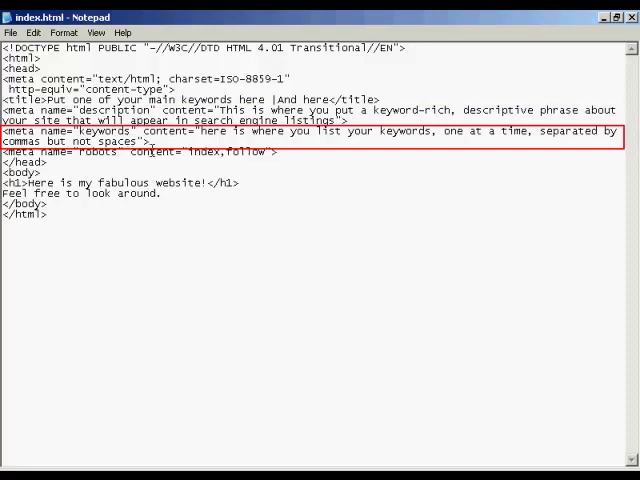
mouse_move(334, 218)
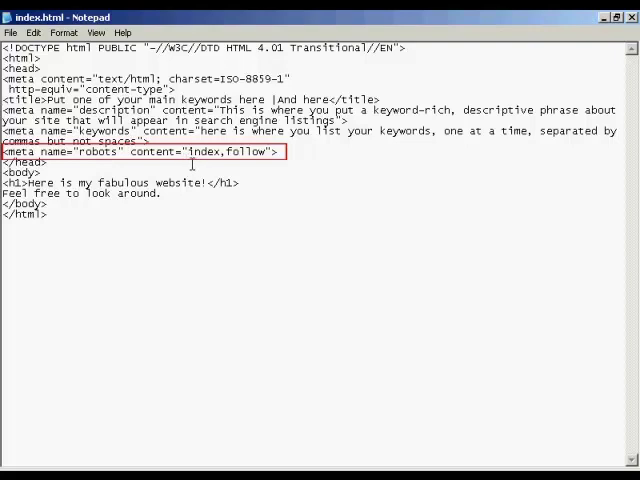
mouse_move(224, 164)
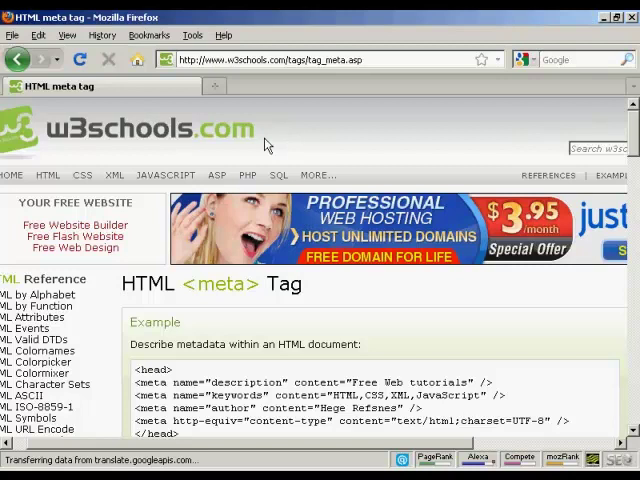
mouse_move(222, 76)
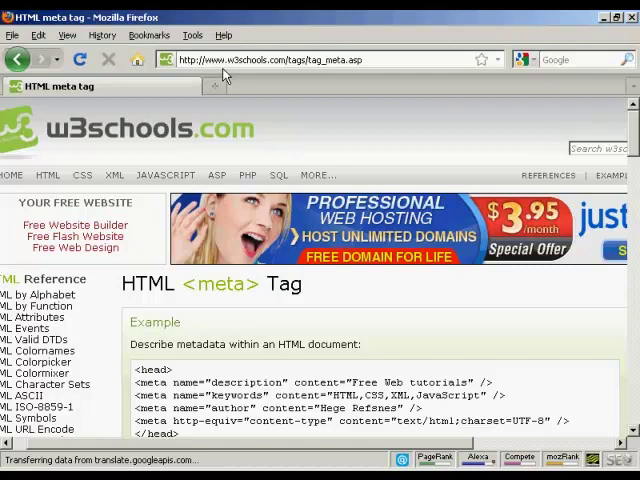
mouse_move(248, 72)
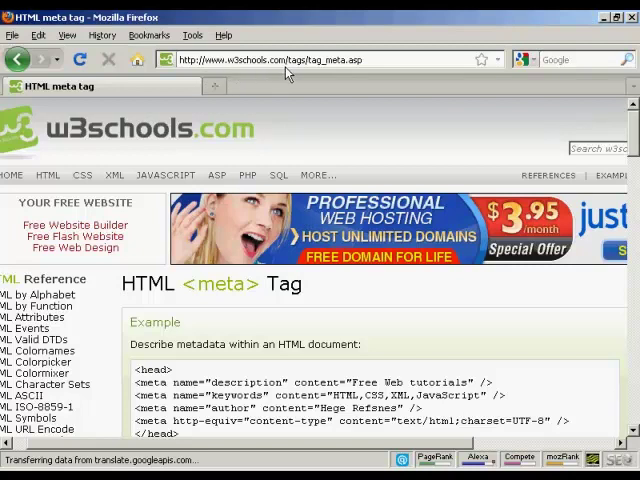
mouse_move(320, 72)
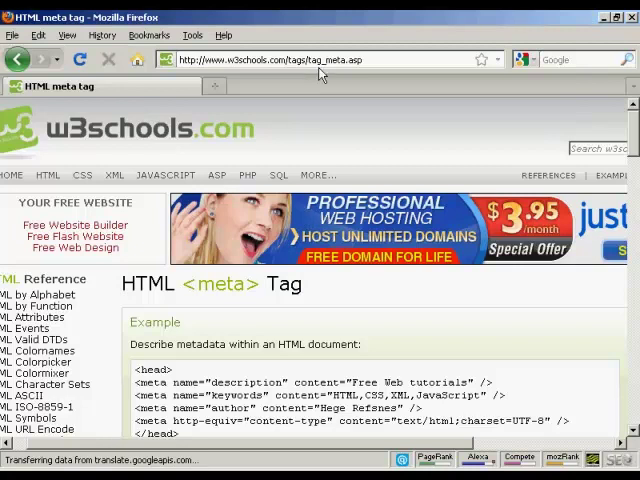
mouse_move(376, 72)
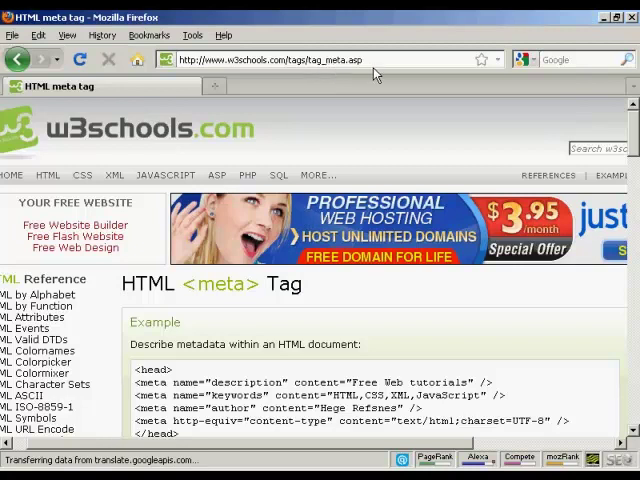